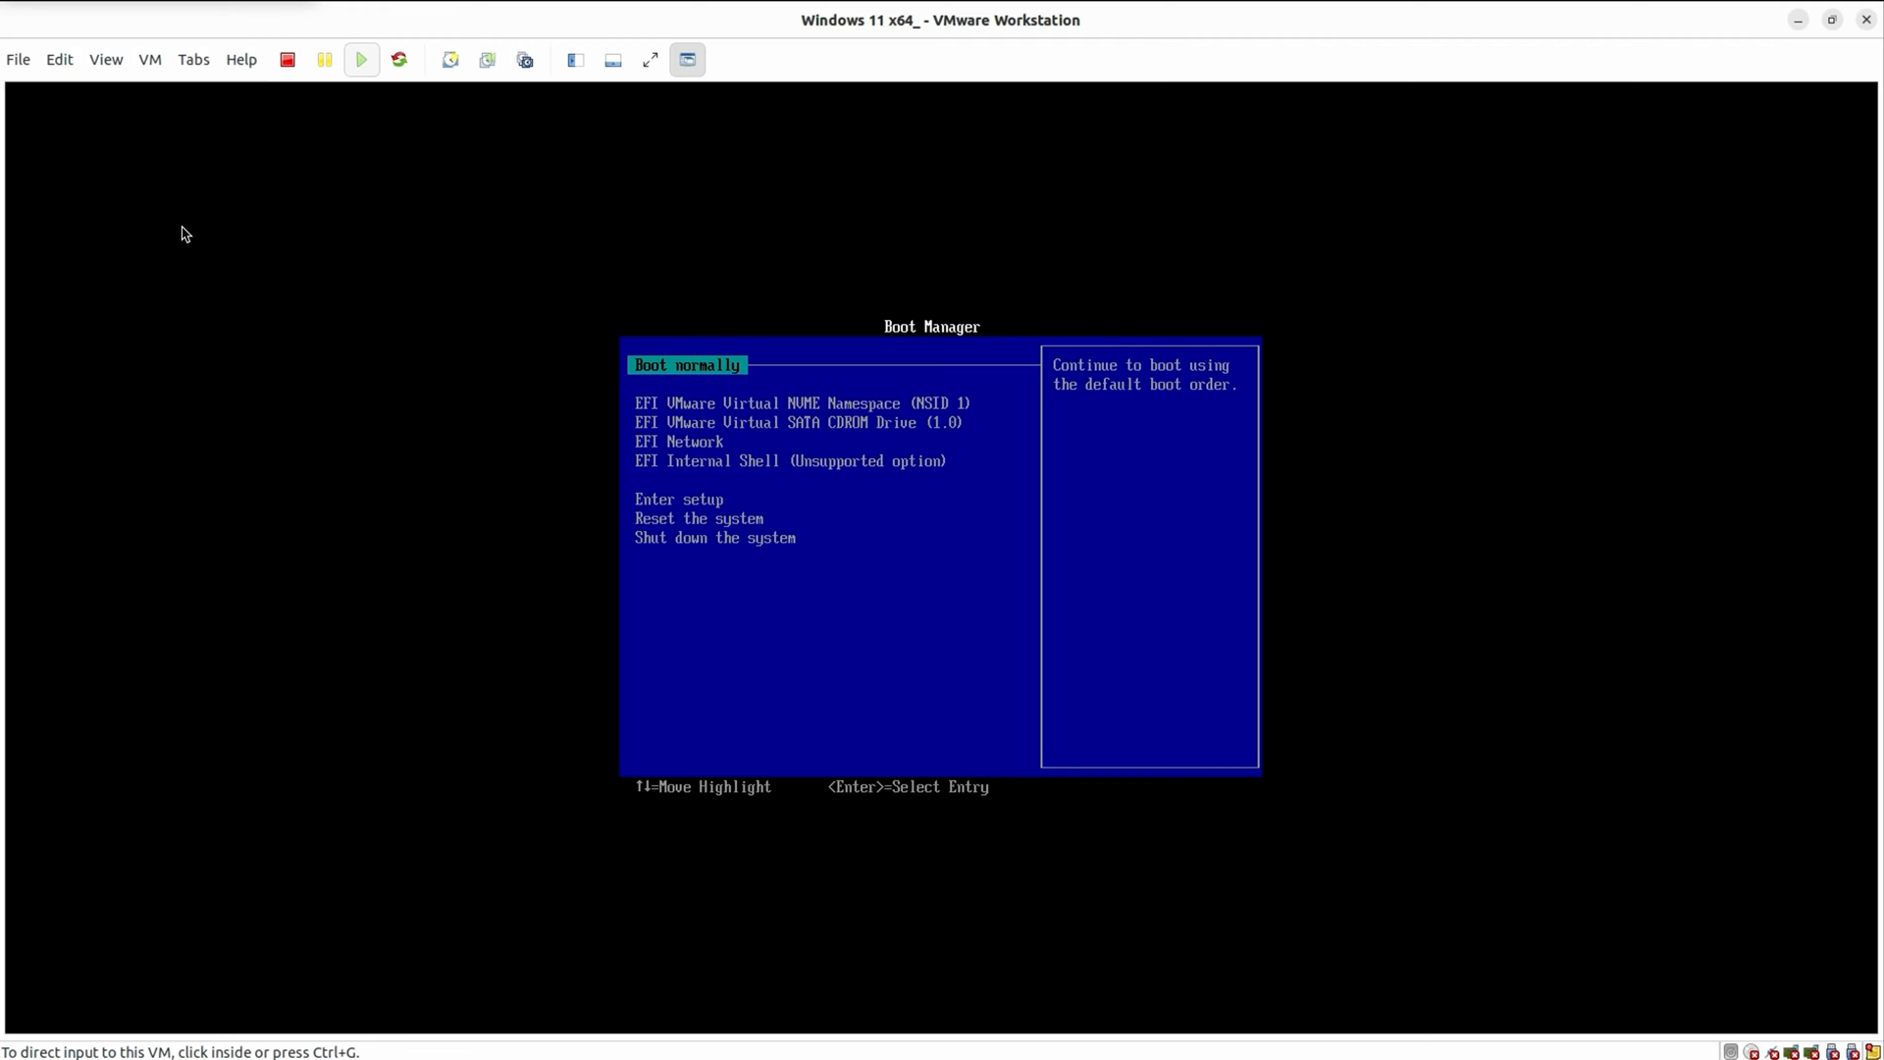
pyautogui.moveTo(1231, 562)
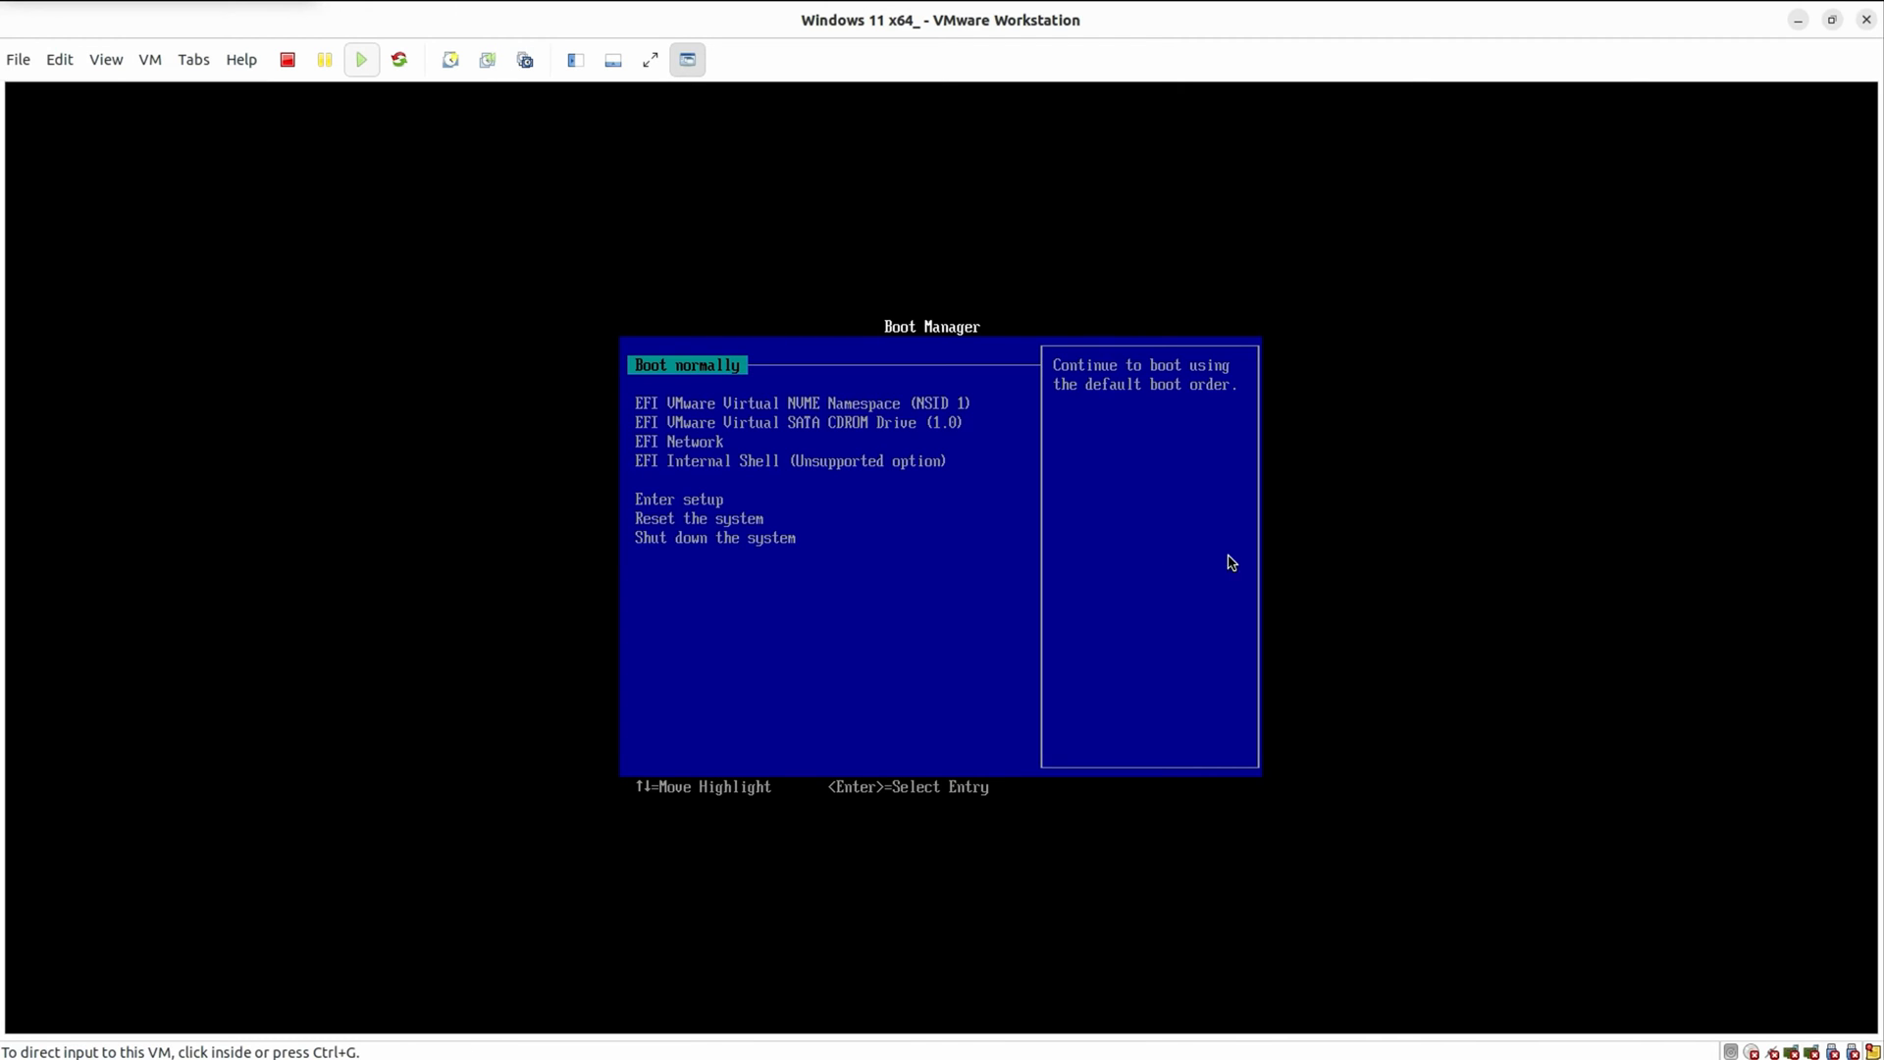
pyautogui.moveTo(776, 676)
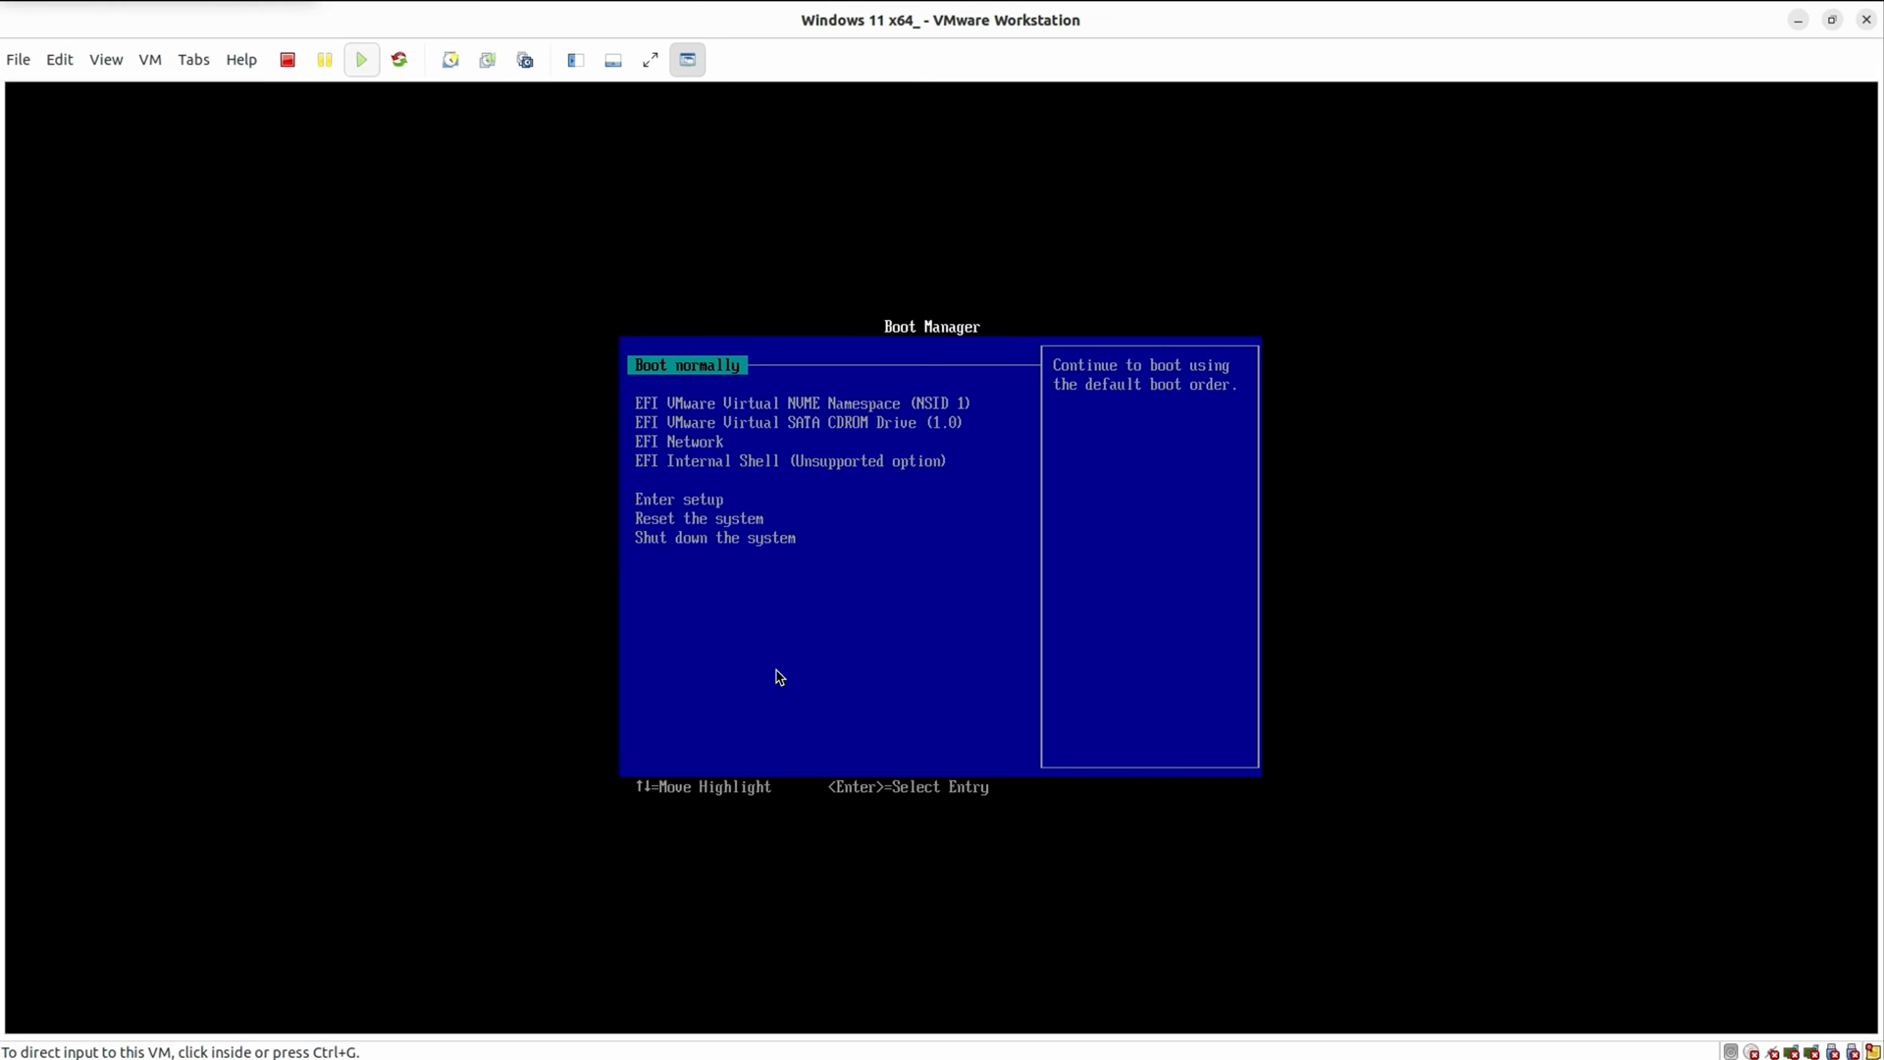
# Step: Power off the Windows 11 VM stuck at Boot Manager via VM > Power > Power Off
pyautogui.click(149, 59)
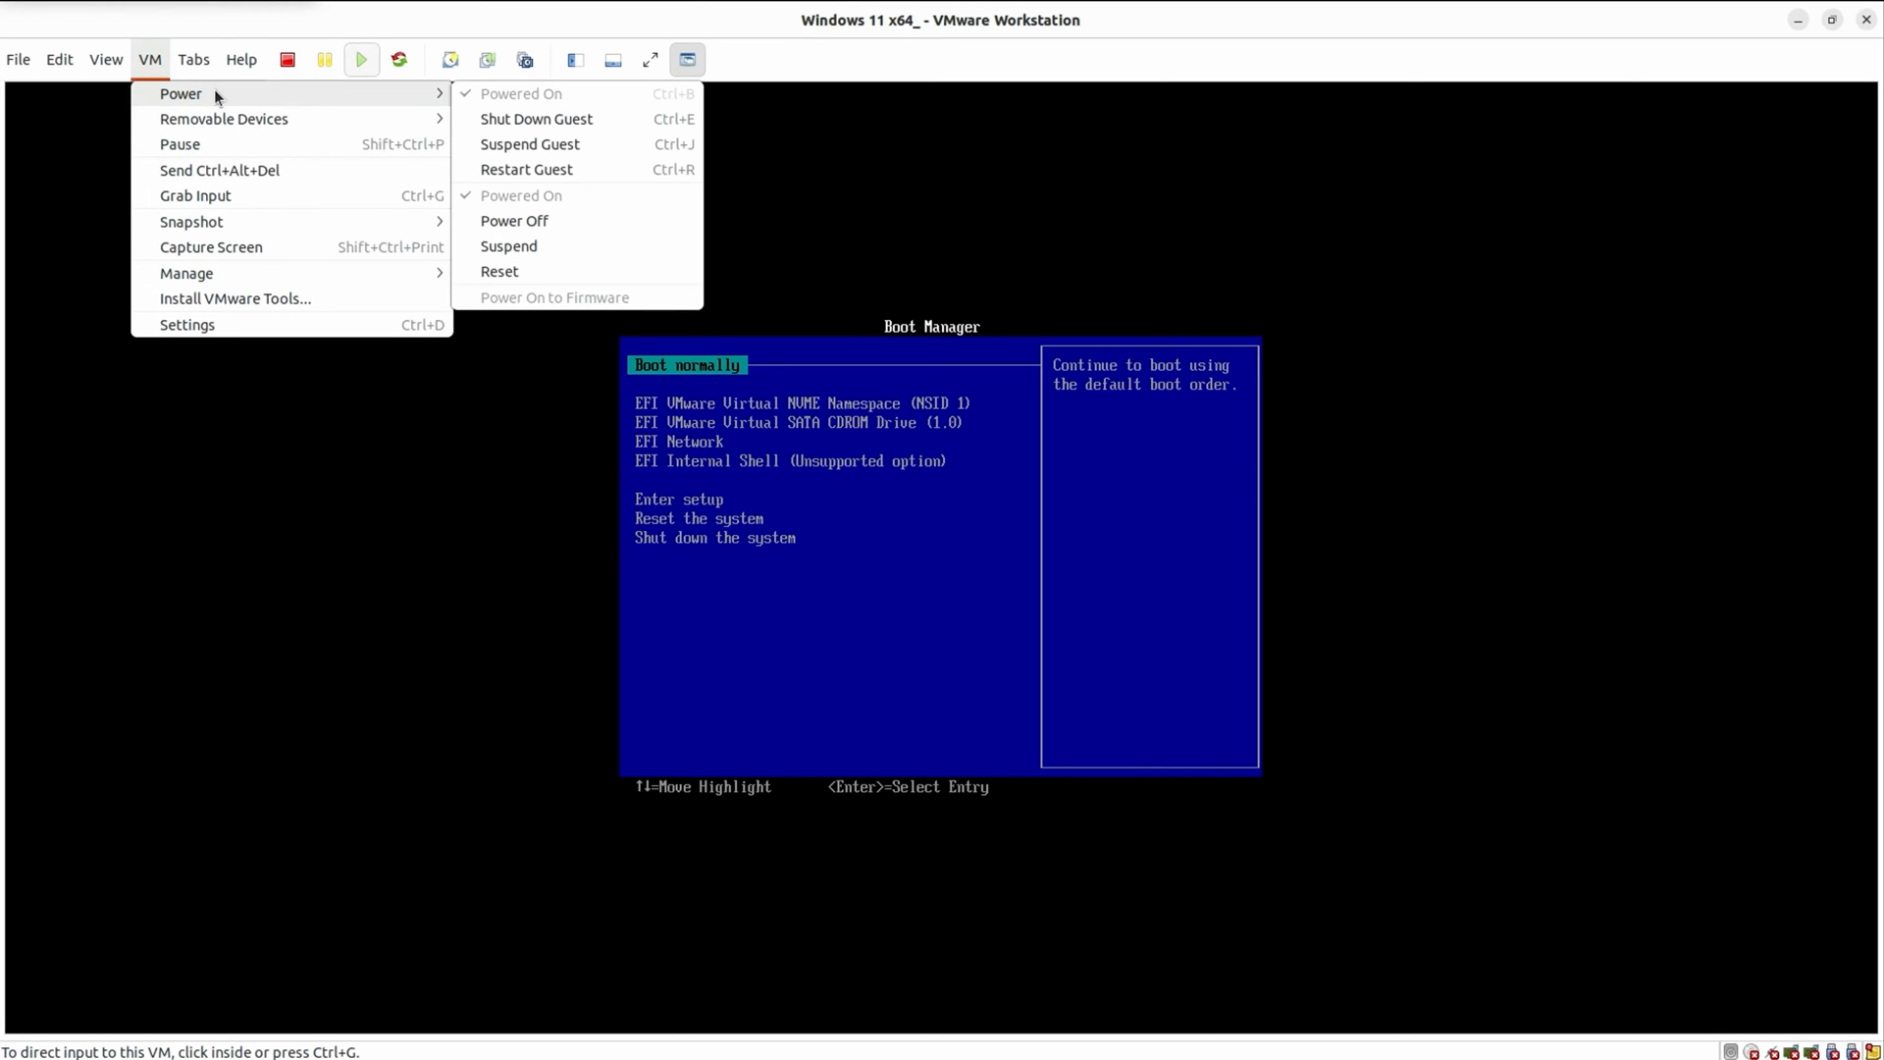
pyautogui.click(542, 121)
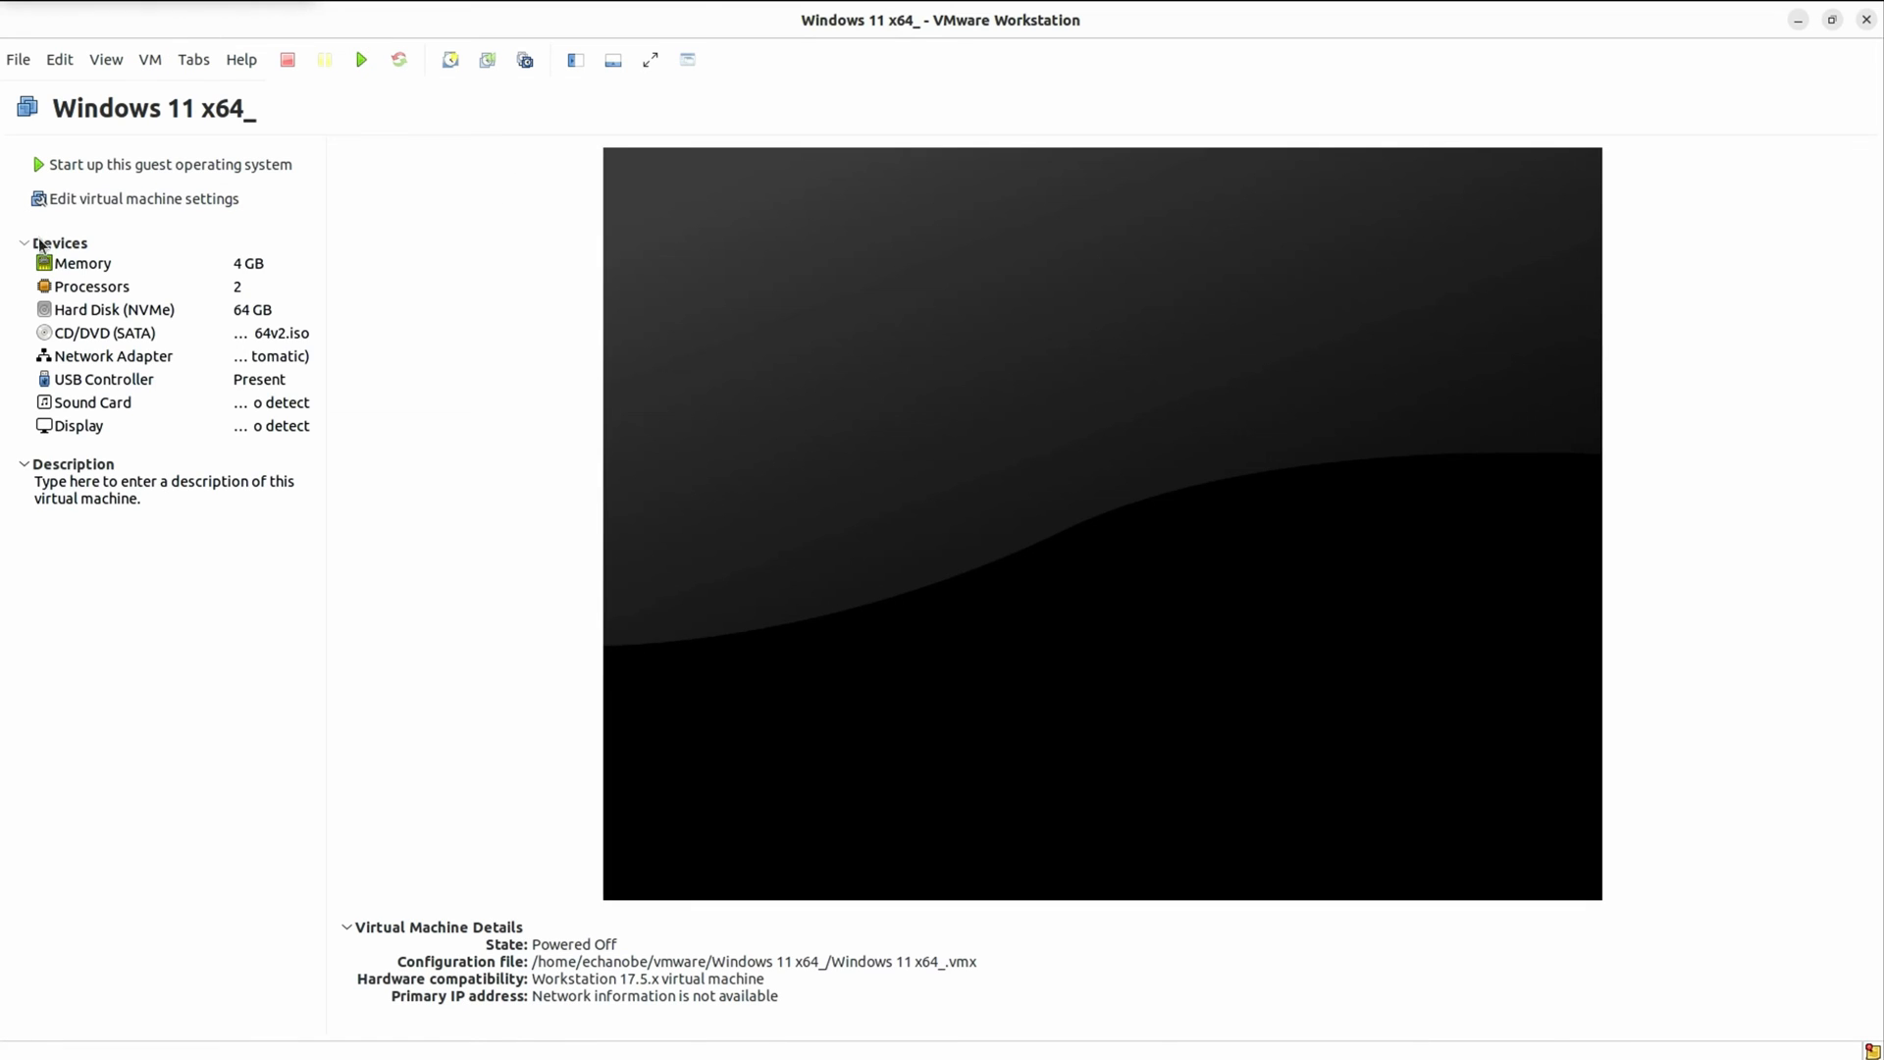
pyautogui.click(143, 199)
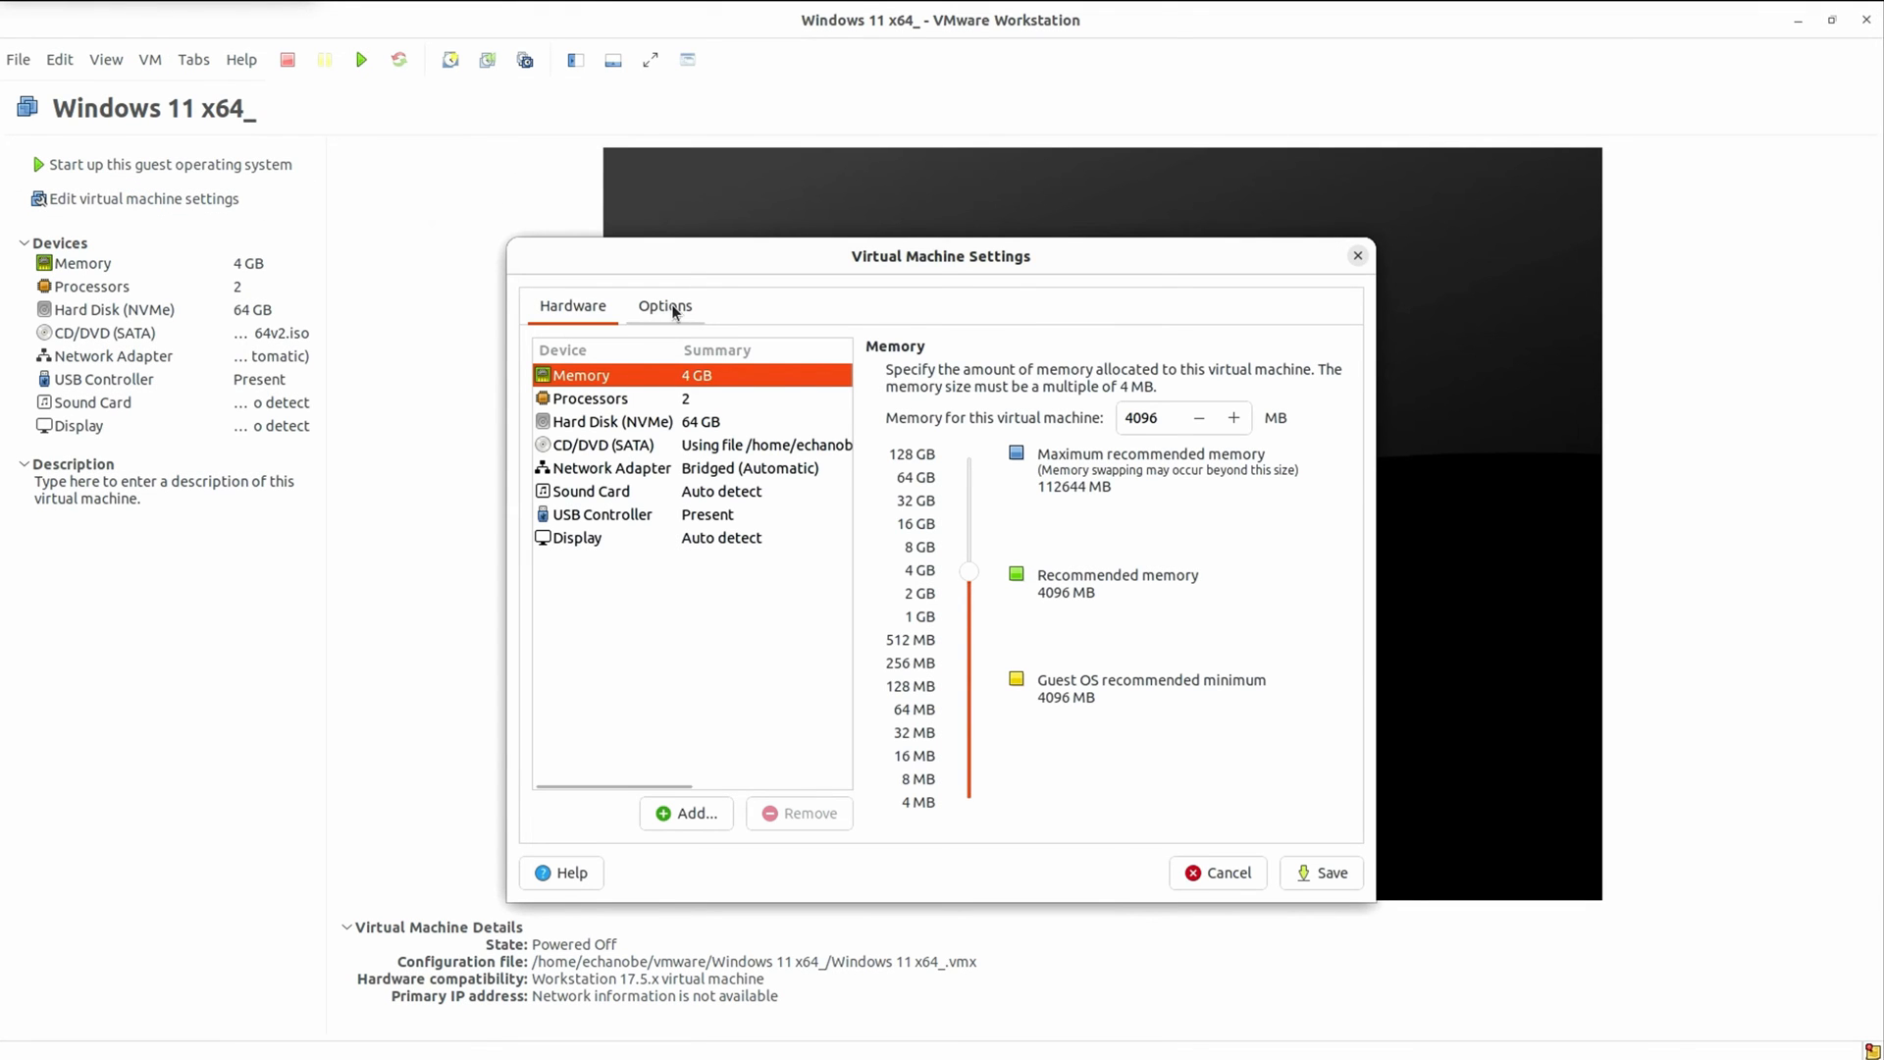
# Step: Set Advanced firmware type to BIOS, save, and power the Windows 11 VM back on
pyautogui.click(665, 306)
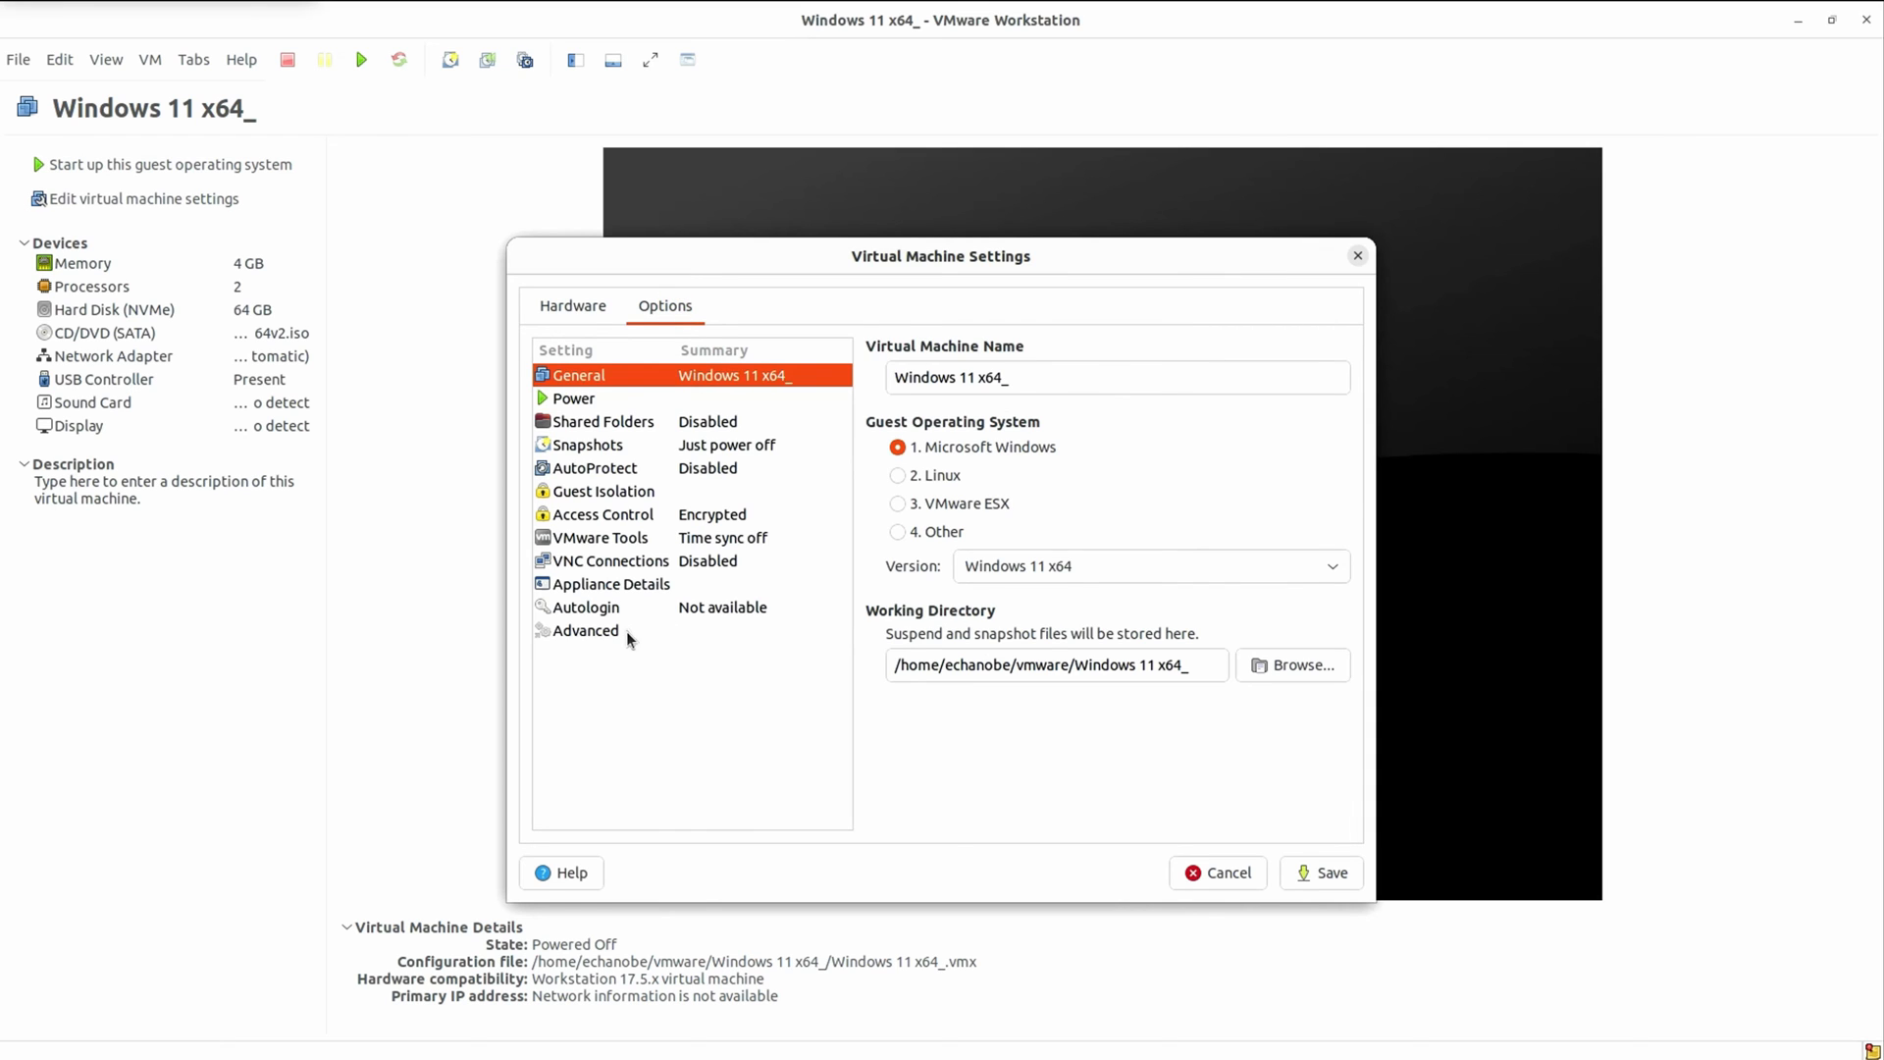
pyautogui.click(585, 630)
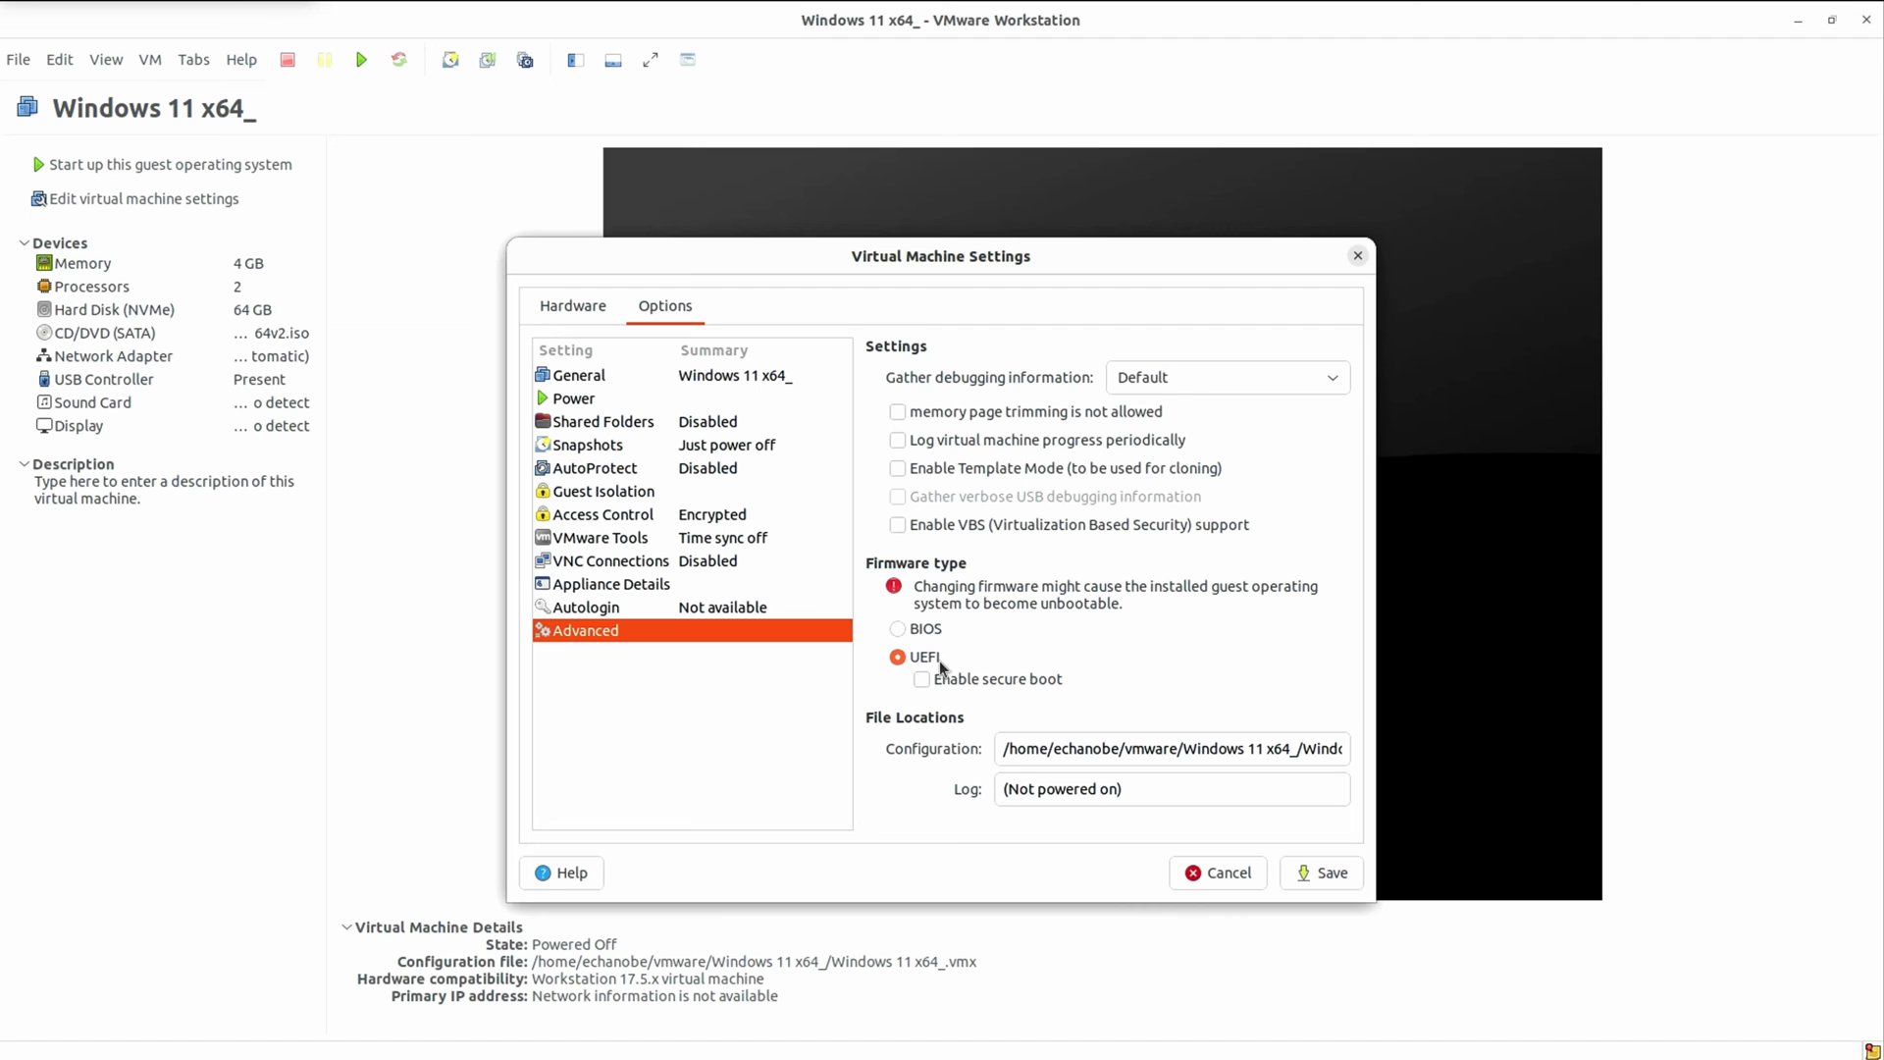
pyautogui.click(898, 629)
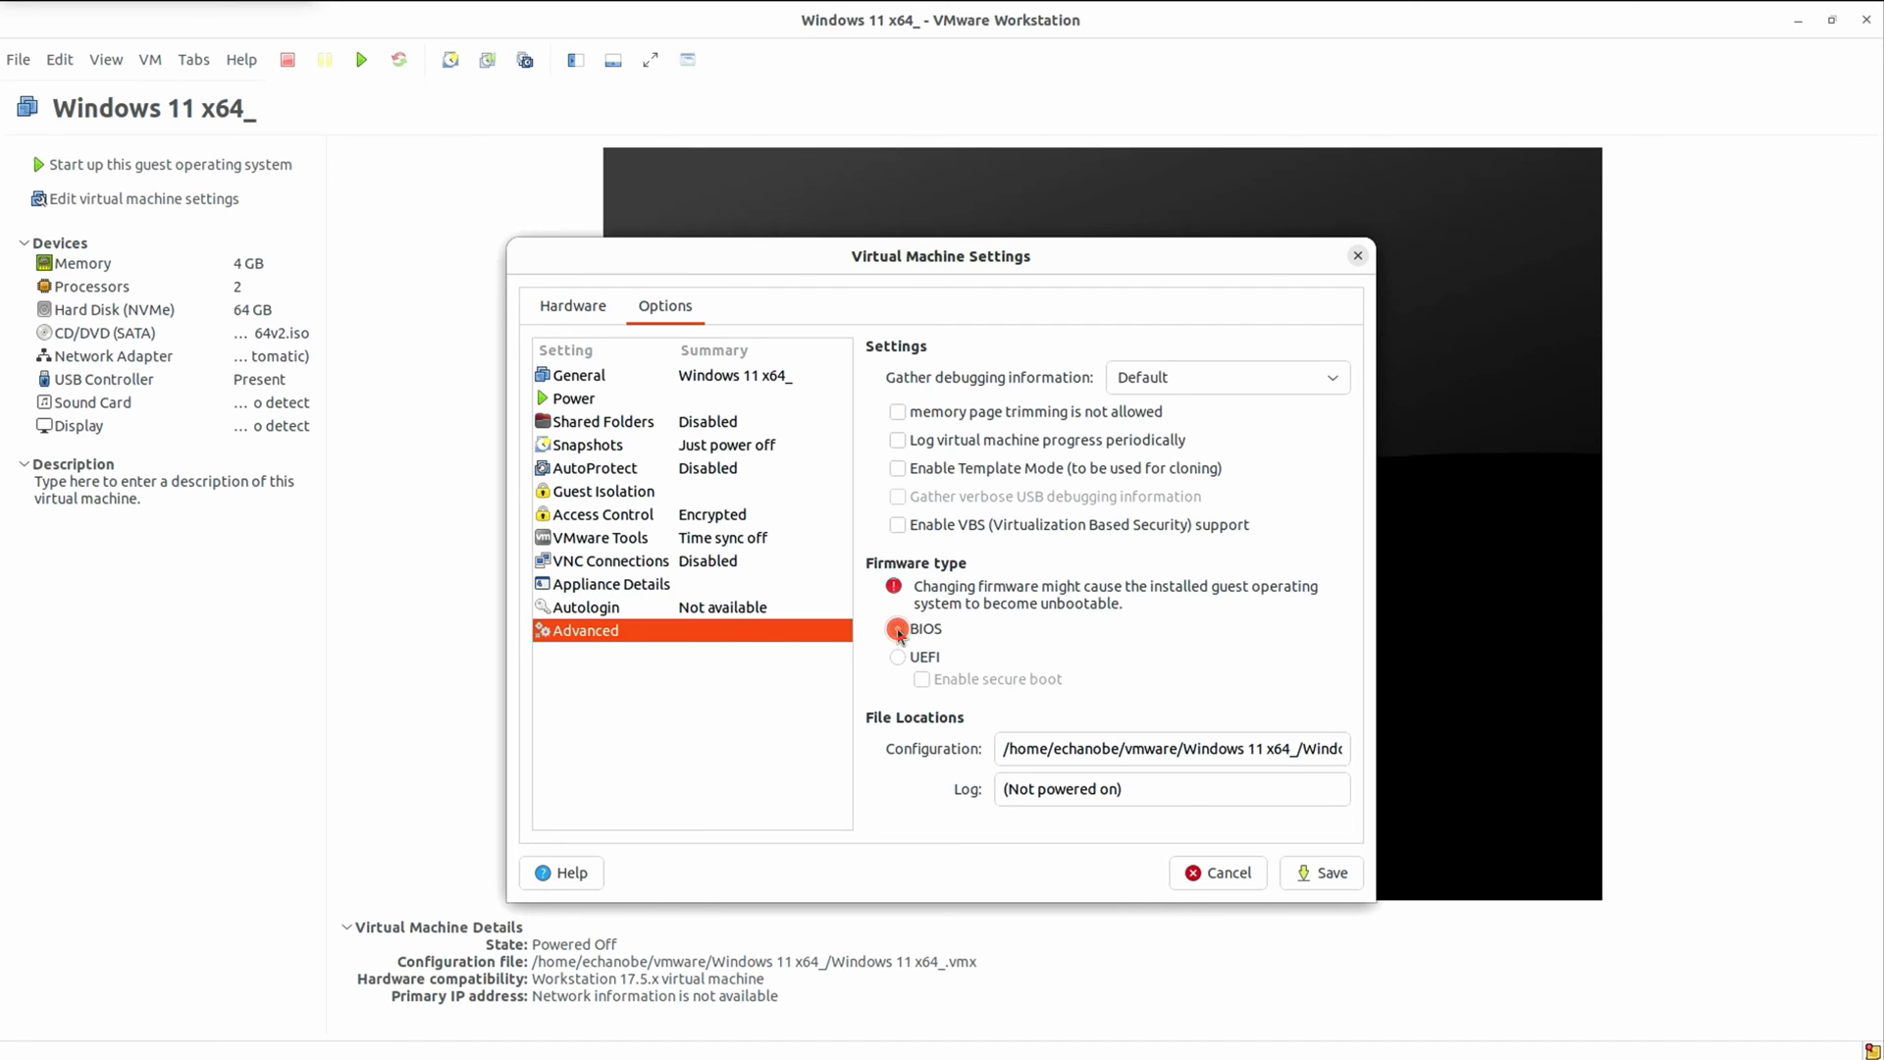
pyautogui.click(1217, 873)
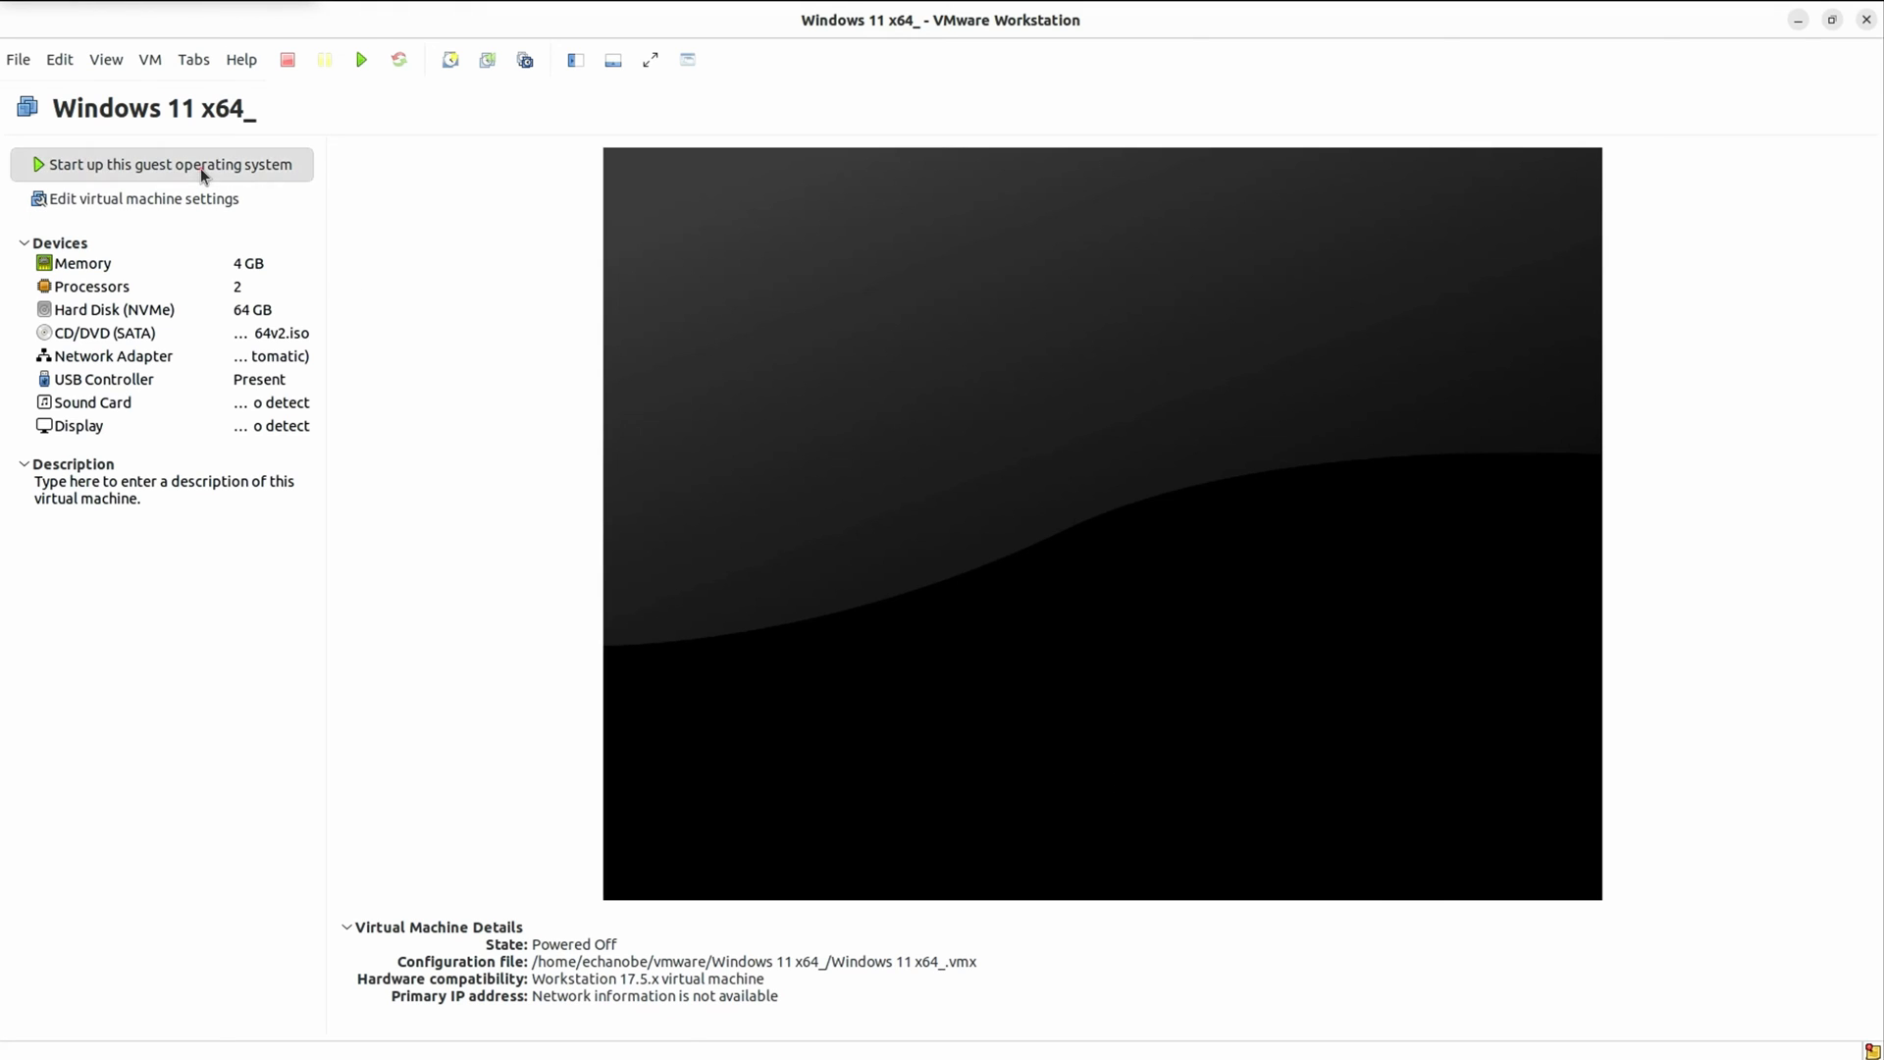
pyautogui.click(168, 165)
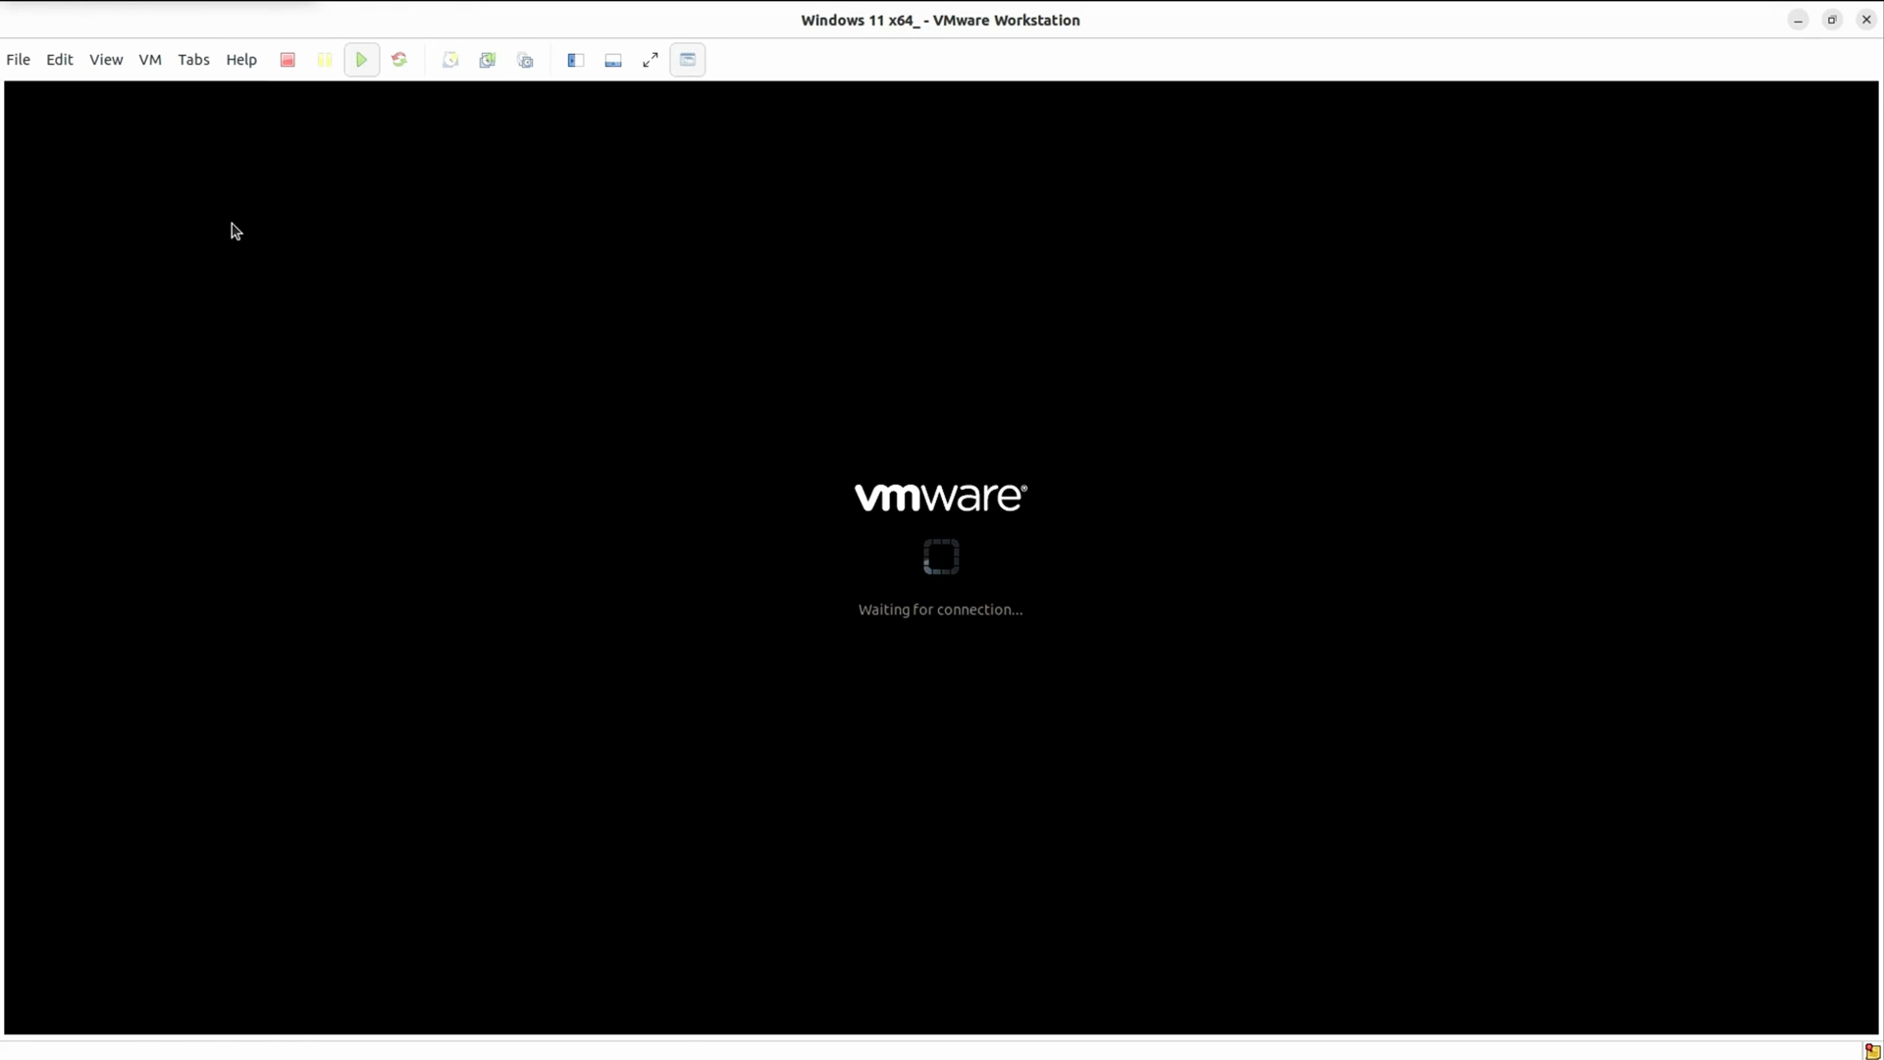